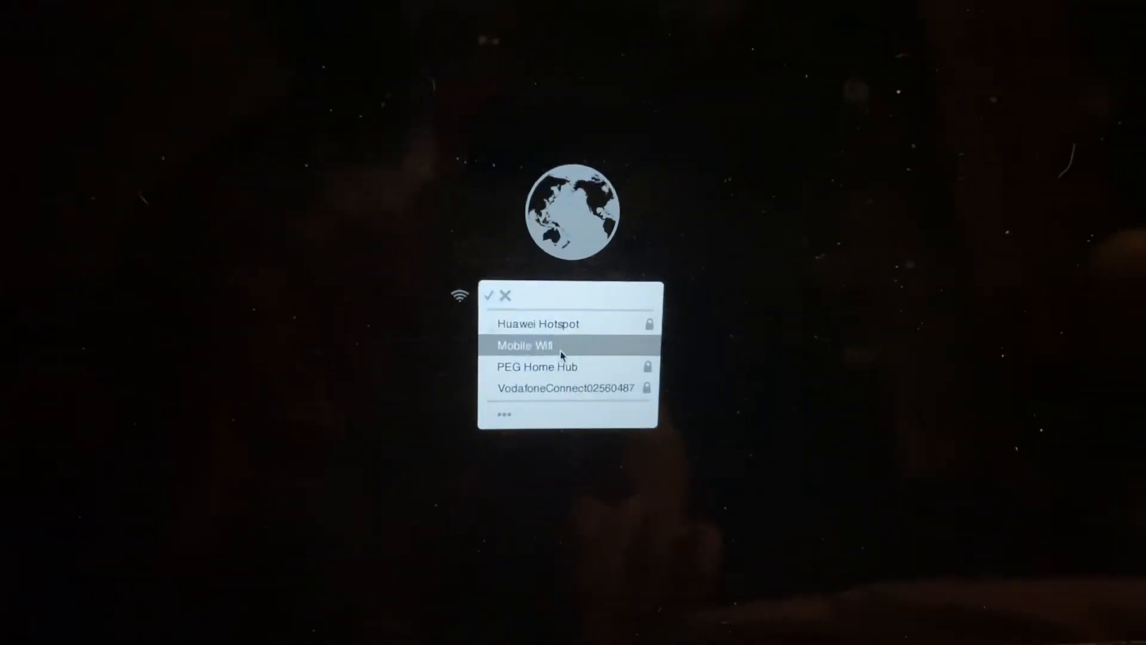
# Step: Choose the Mobile Wifi network from the Wi-Fi menu to begin connecting
pyautogui.click(525, 344)
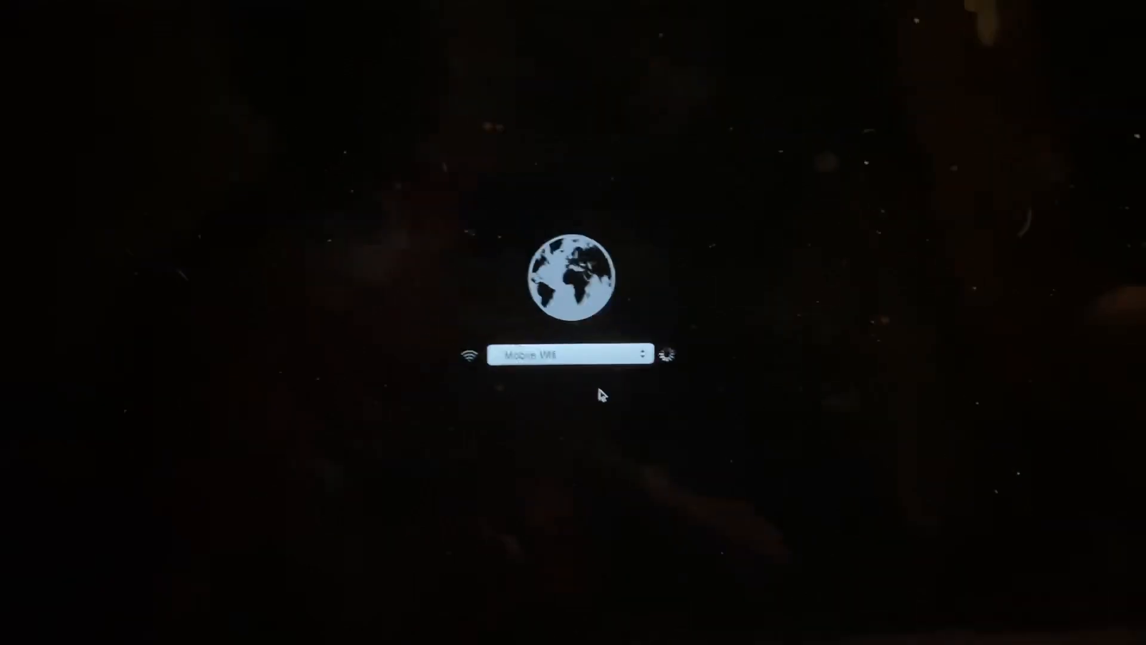